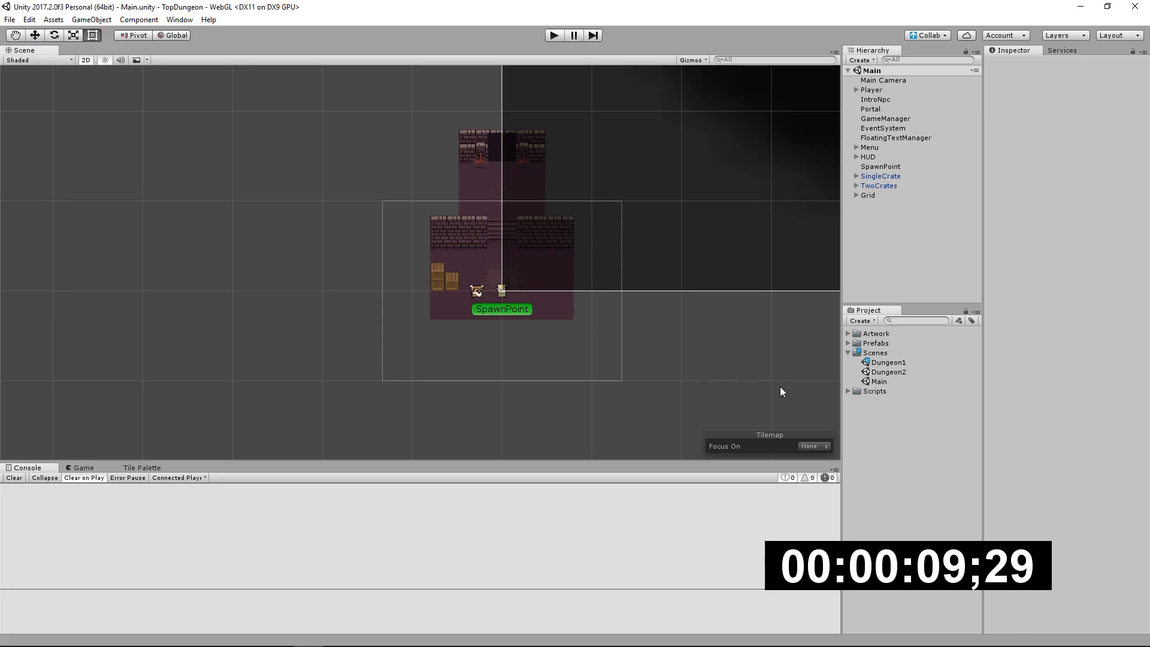
# Build the TopDungeon project for WebGL from Build Settings.
pyautogui.click(9, 20)
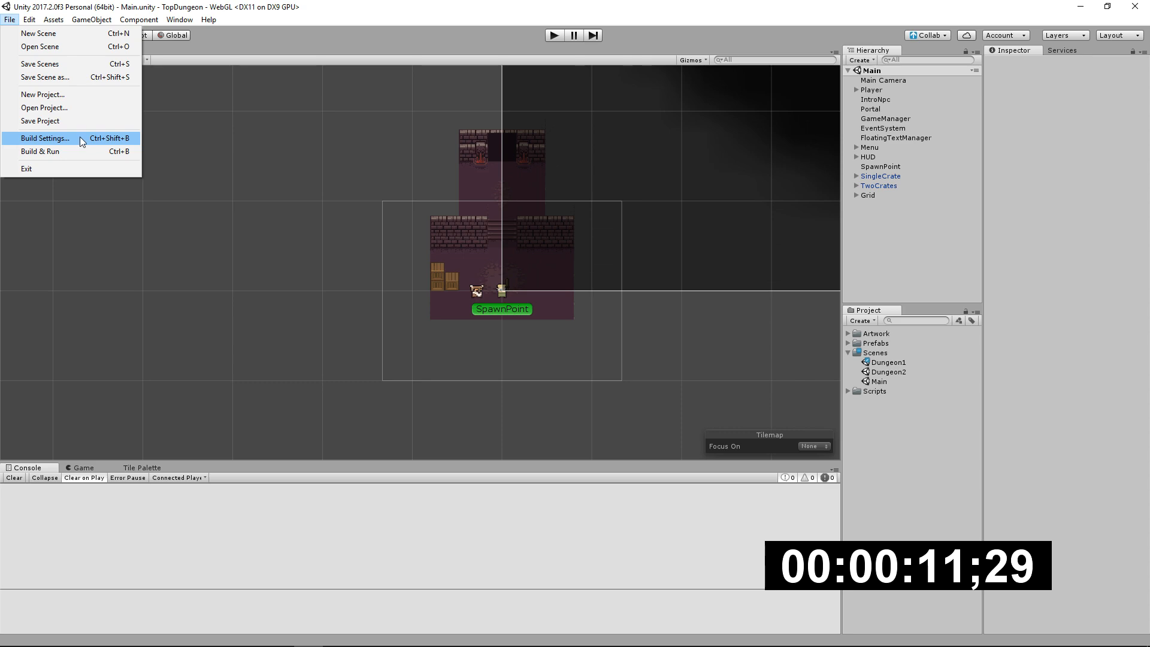
pyautogui.click(47, 138)
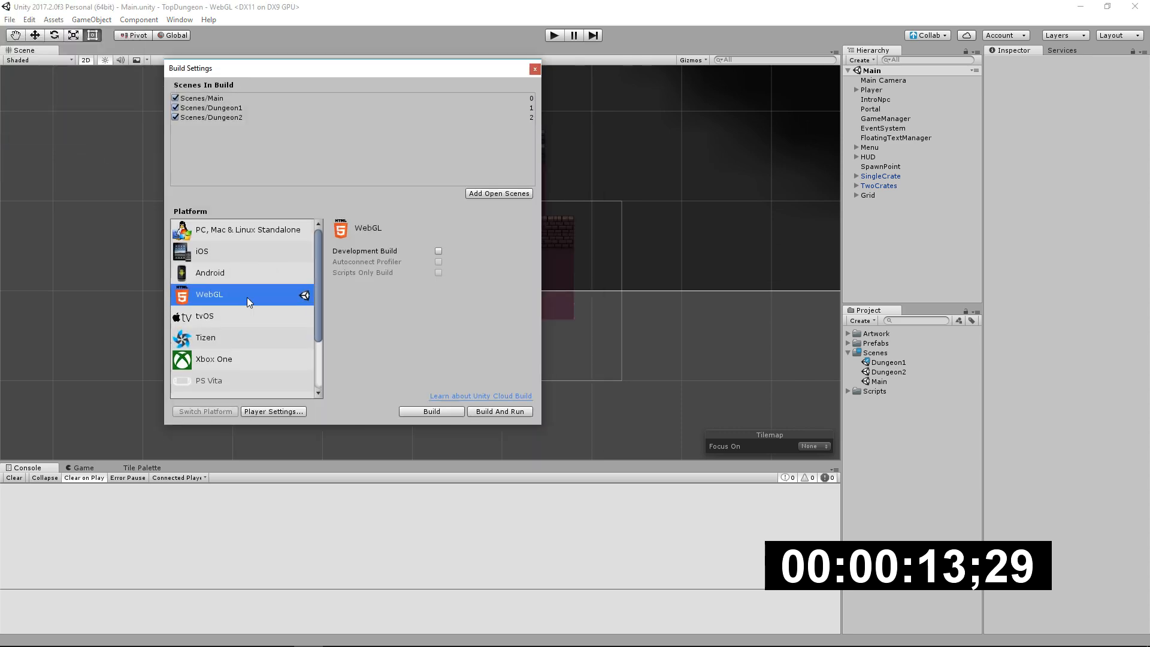
pyautogui.click(432, 411)
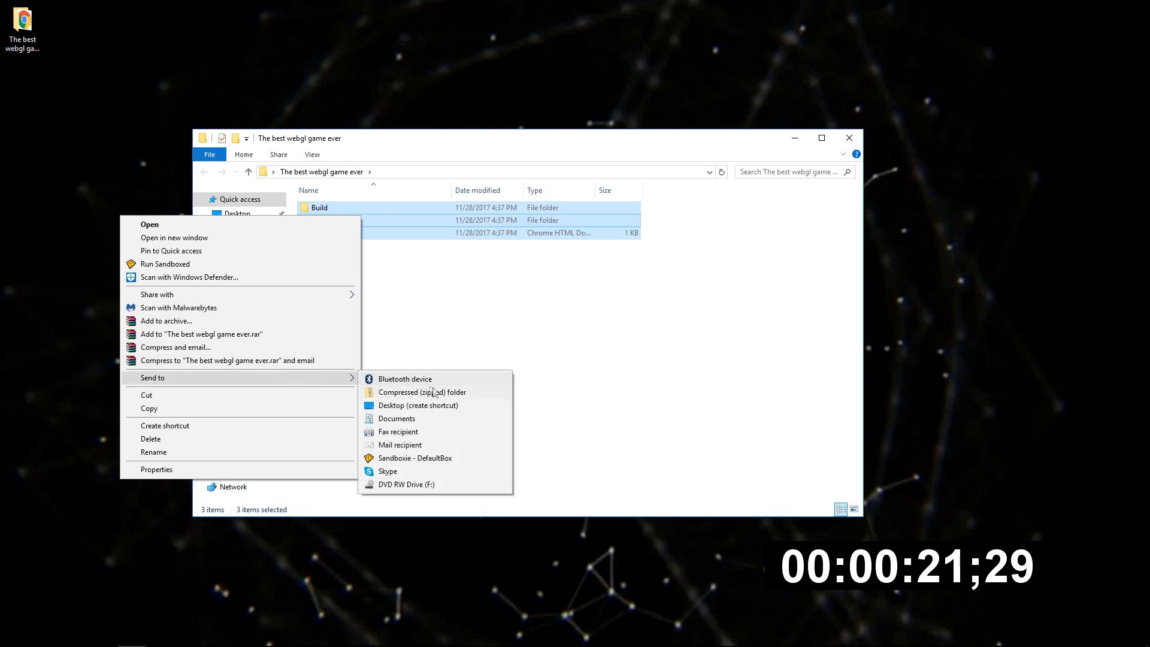
# Zip the Build, TemplateData and index files, then start a new itch.io project from the Dashboard.
pyautogui.click(424, 392)
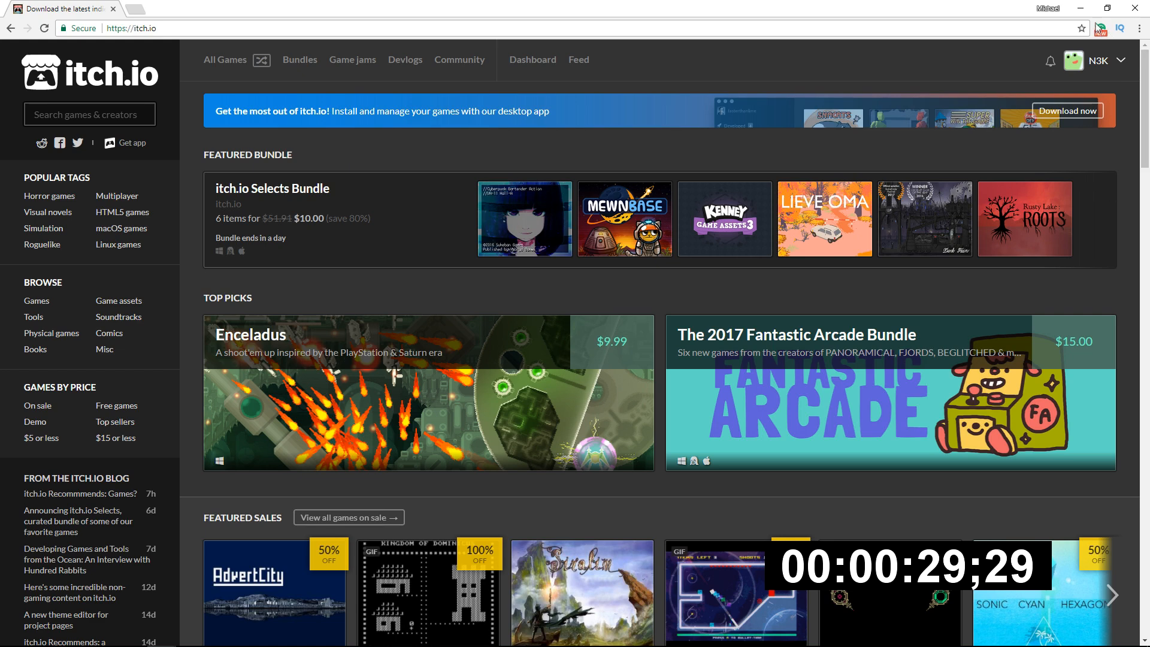
pyautogui.click(1121, 60)
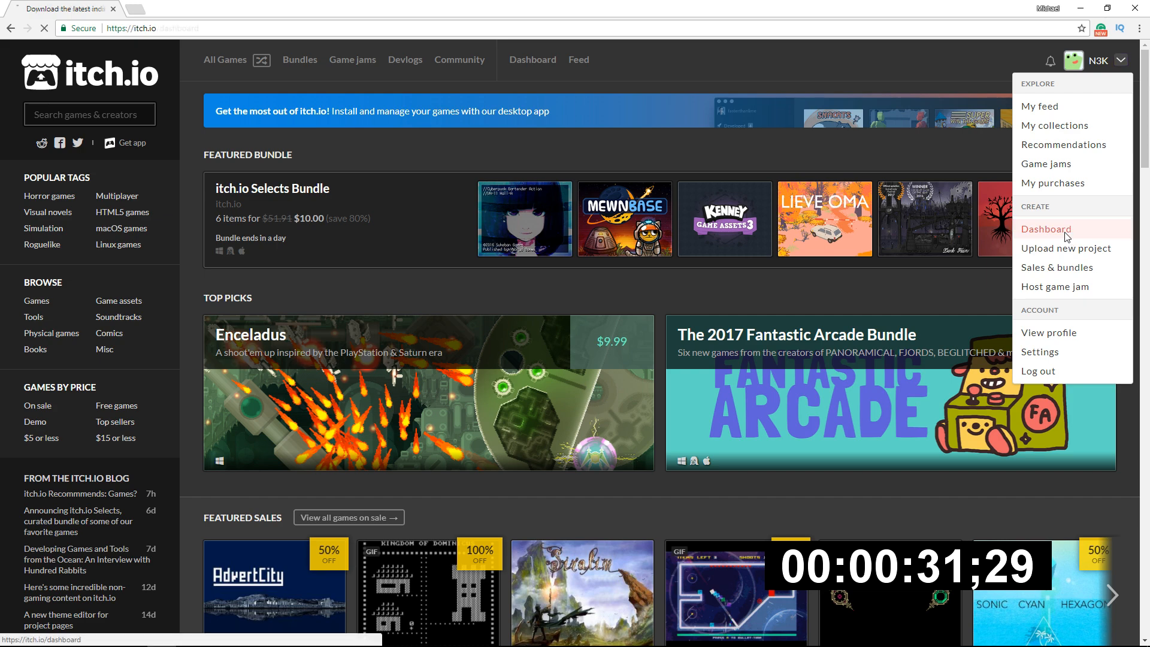
pyautogui.click(1046, 229)
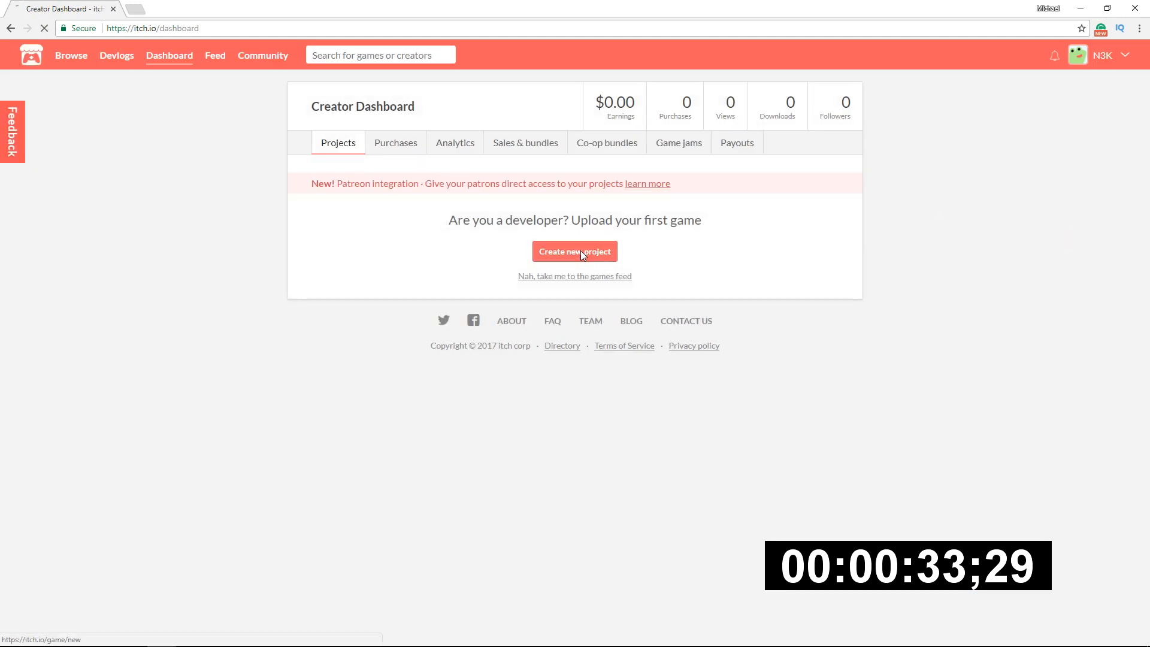
pyautogui.click(574, 251)
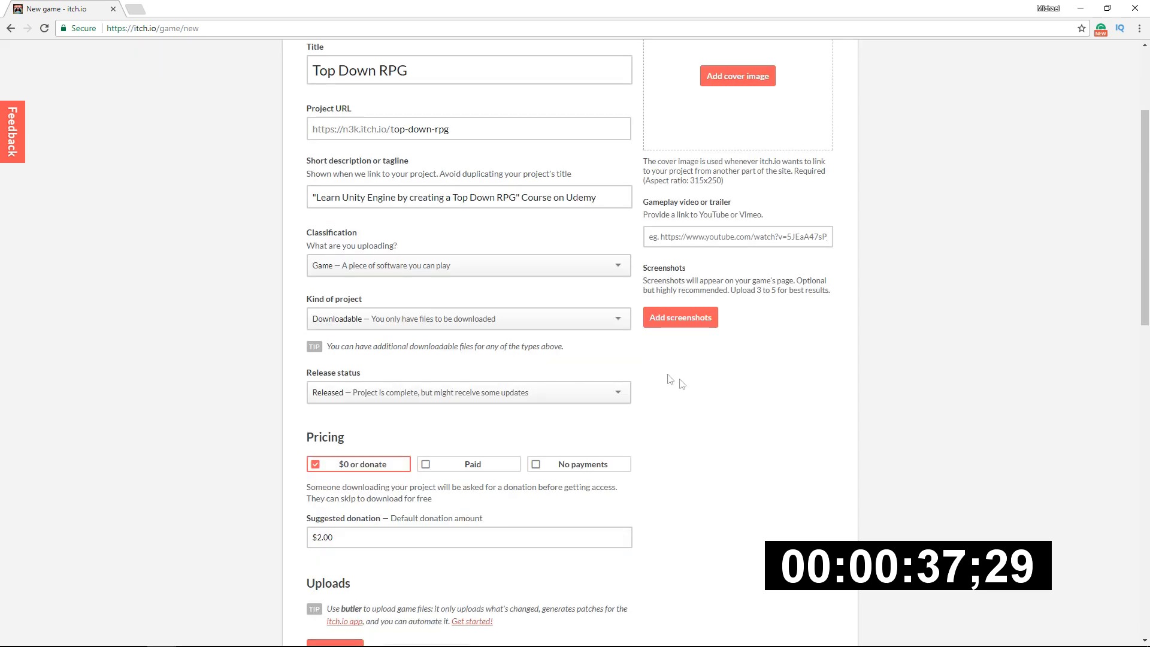
# Set Top Down RPG pricing to No payments and begin uploading a game file.
pyautogui.click(468, 318)
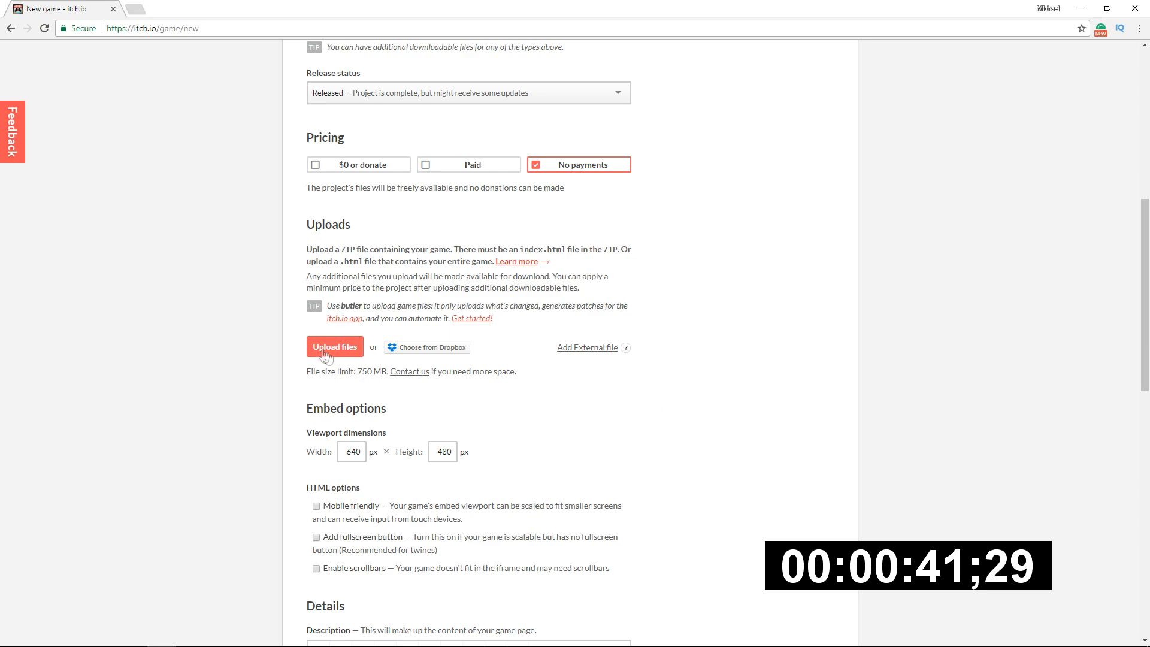
pyautogui.click(335, 347)
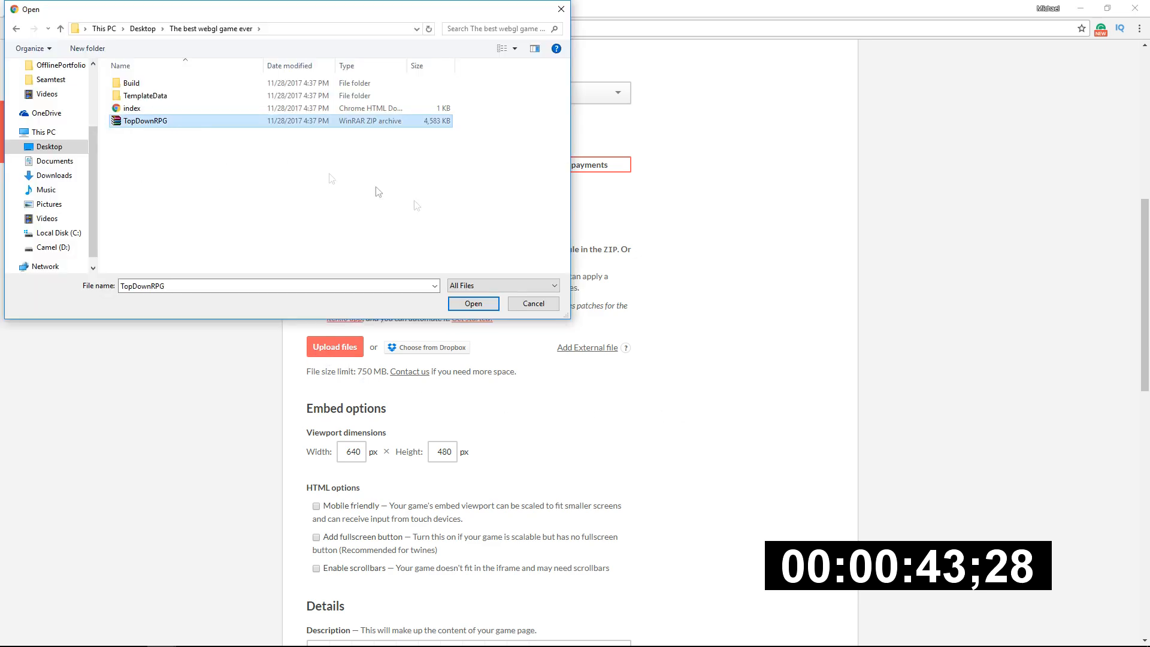
# Upload the TopDownRPG zip and save the draft page with Save & view page.
pyautogui.click(473, 303)
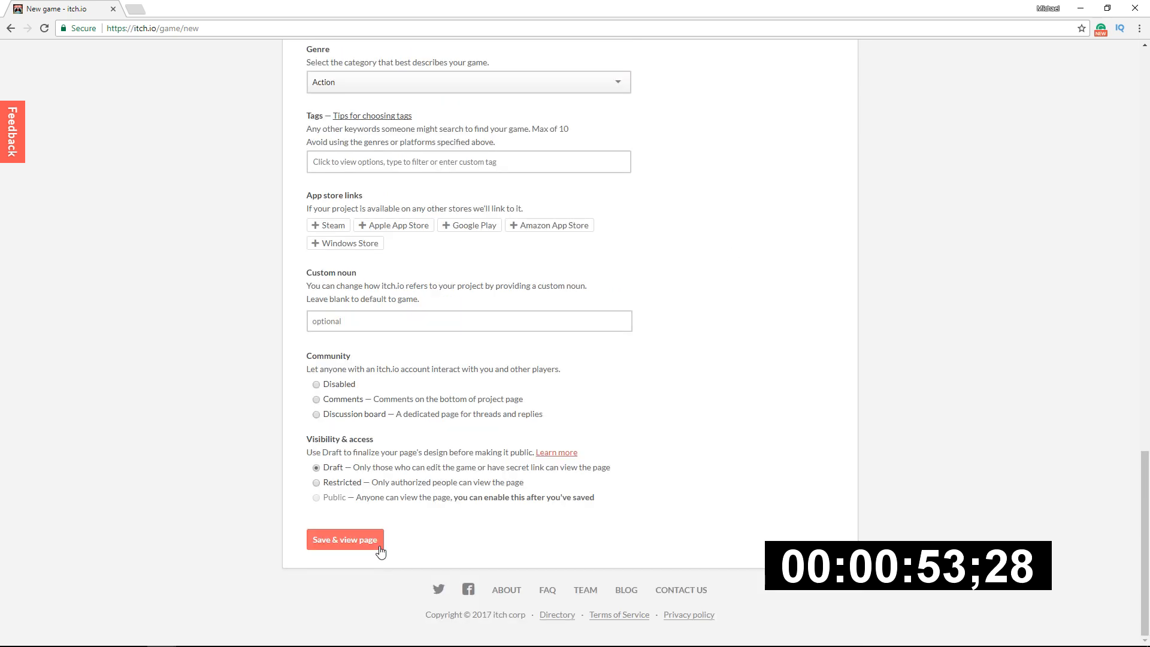
pyautogui.click(345, 539)
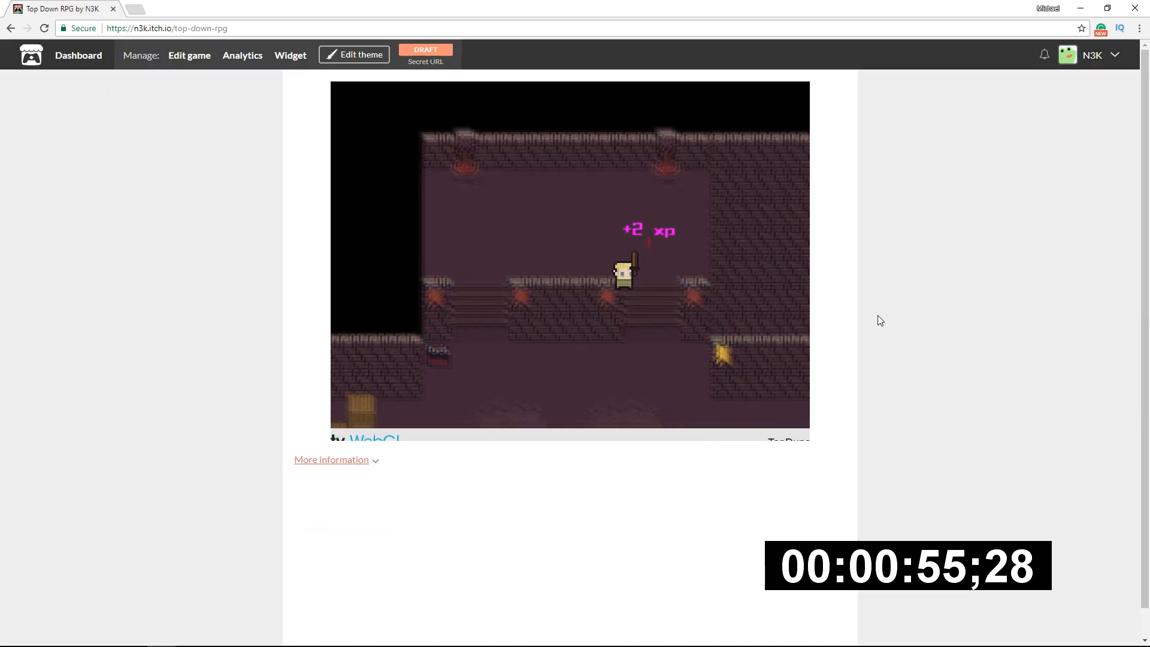